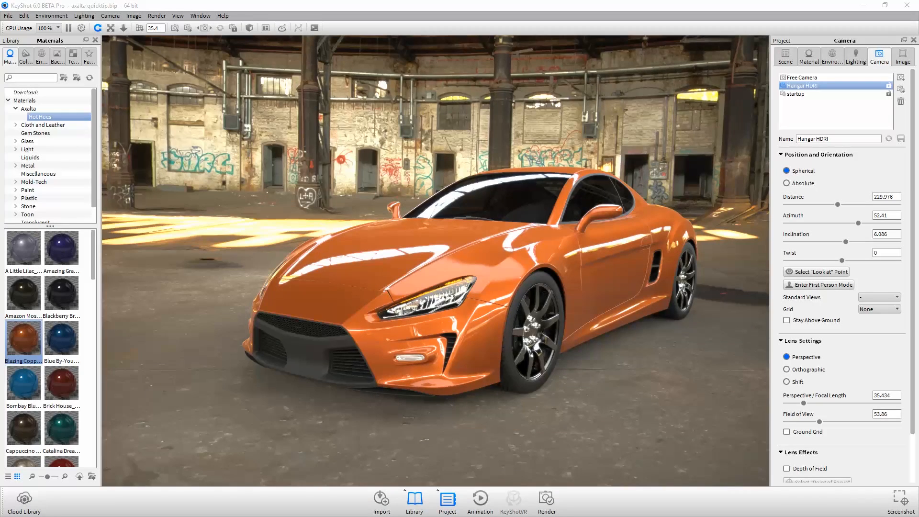
- Apply the Scarlet Fever Hot Hues paint to the car body and orbit around it
drag(61, 248, 375, 287)
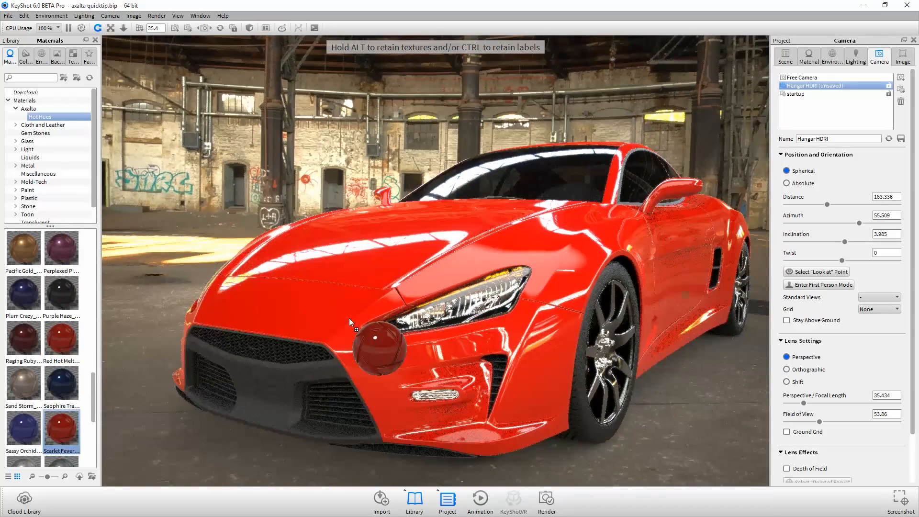
drag(349, 322, 468, 366)
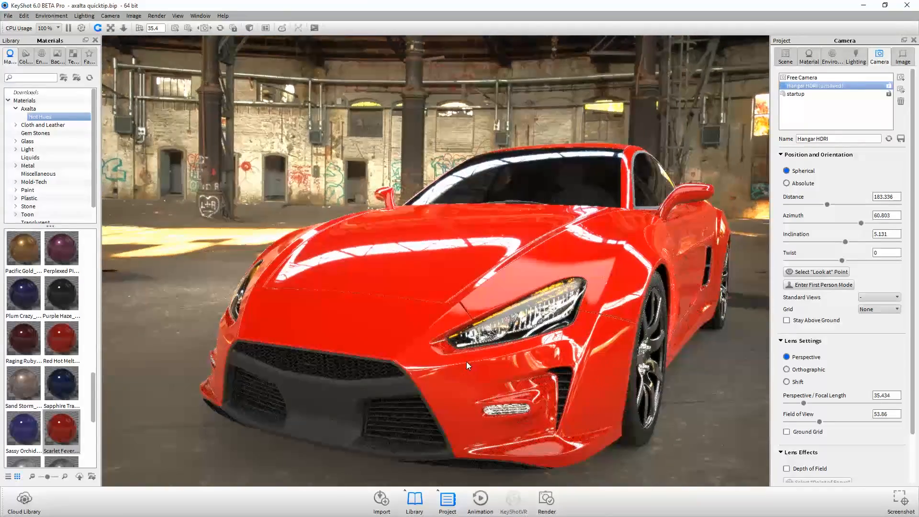
drag(469, 364, 445, 373)
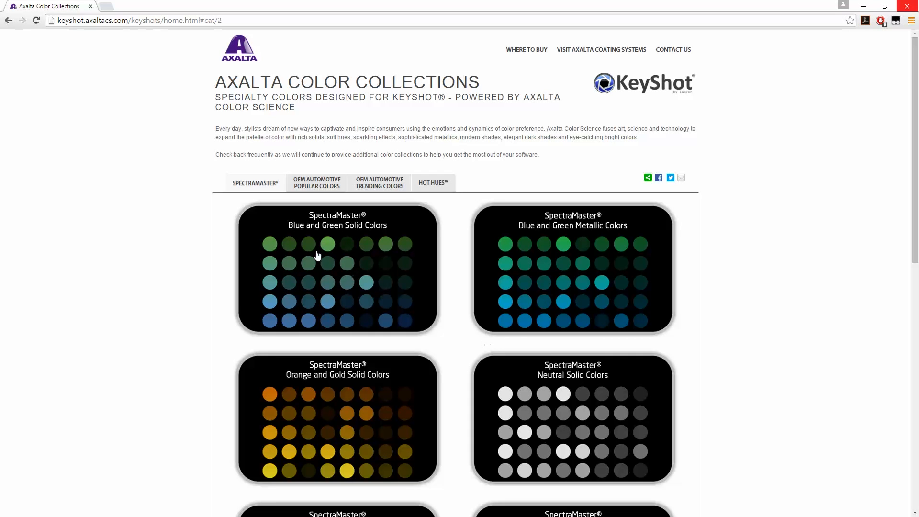
- Show the OEM Automotive Popular Colors and enter the Compact and Sport Vehicle collection
click(317, 182)
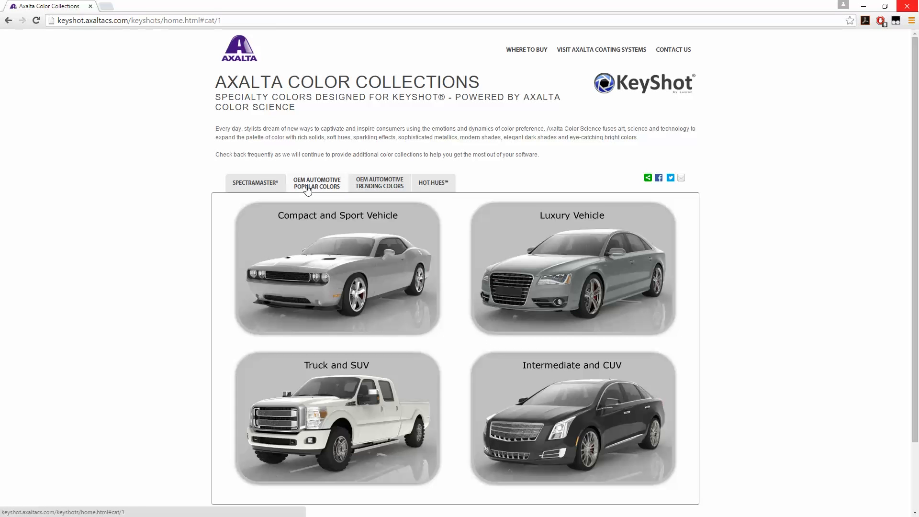
click(337, 268)
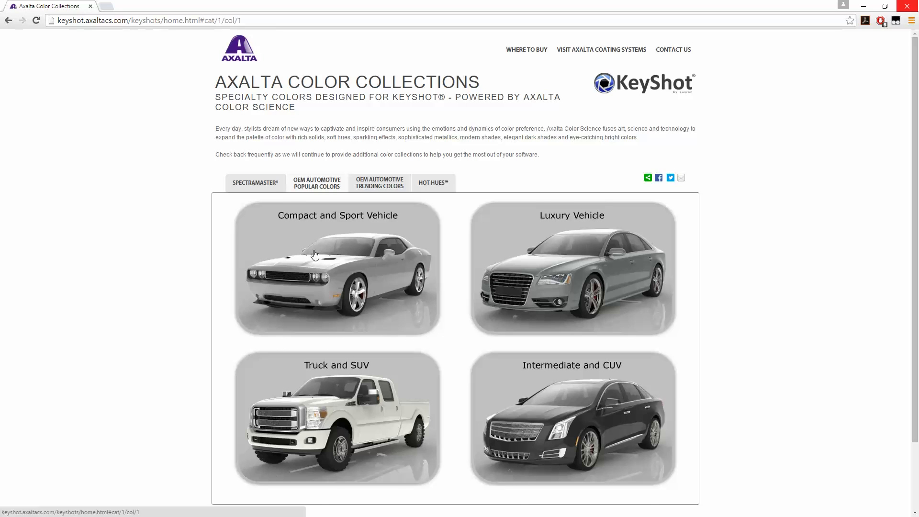
click(337, 270)
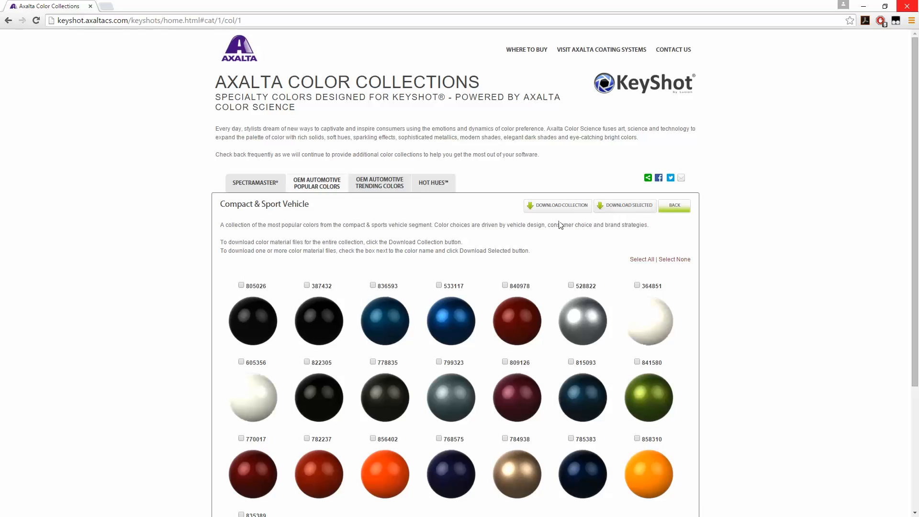
mouse_move(542, 212)
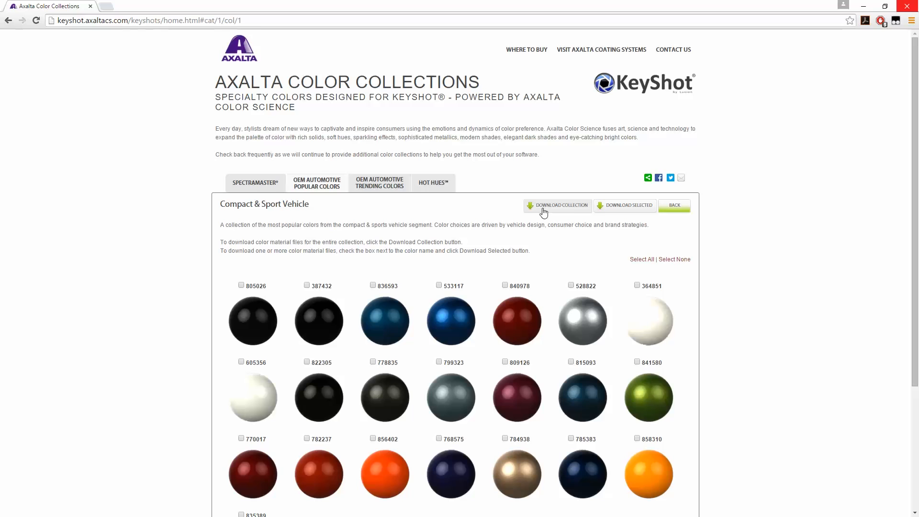
click(557, 205)
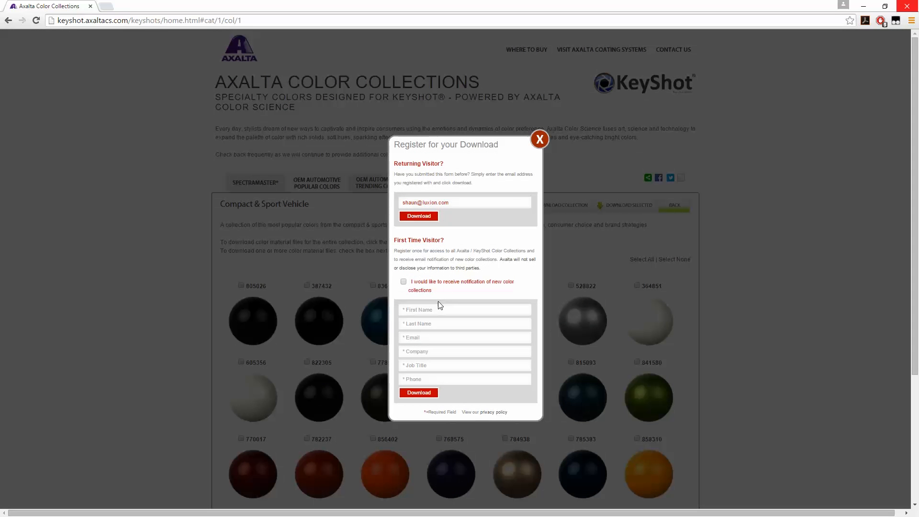
text(Shaun)
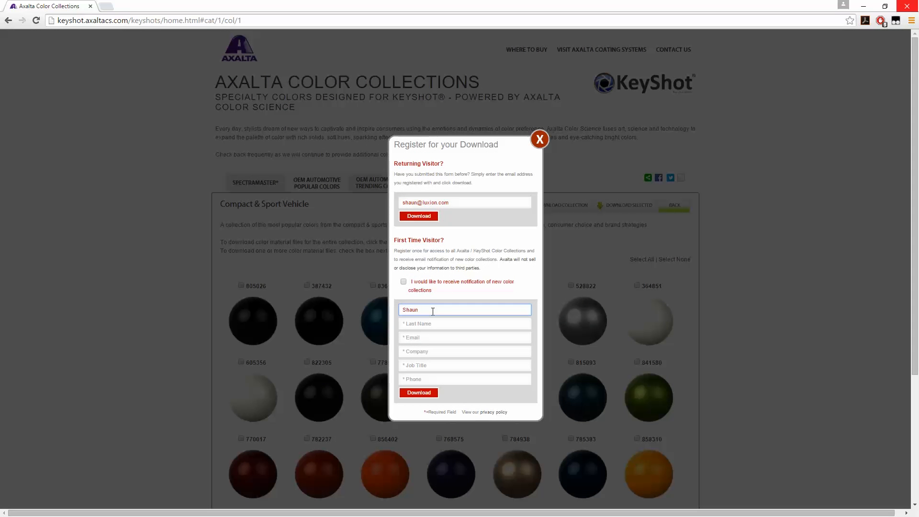
text(Redsar)
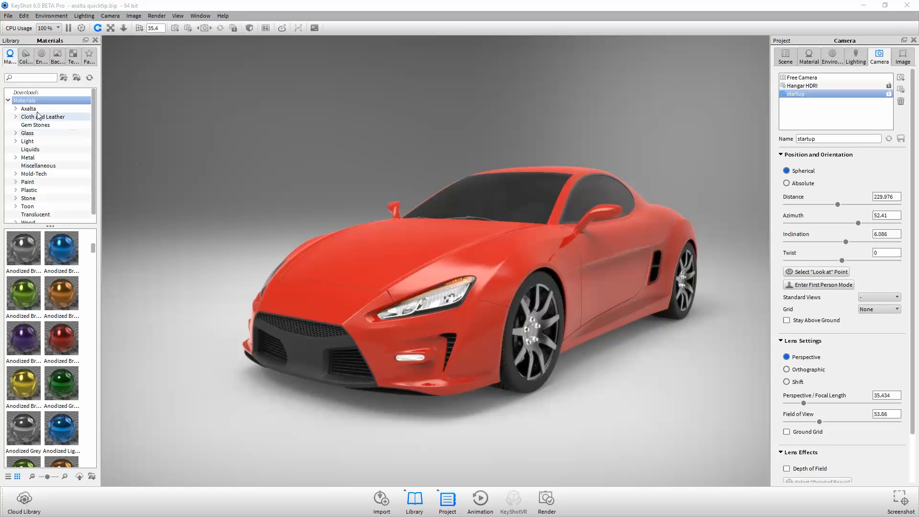
- Import Compact & Sport Vehicle.kmp from Documents > KeyShot 6 > Materials > Axalta into the Axalta folder
click(28, 108)
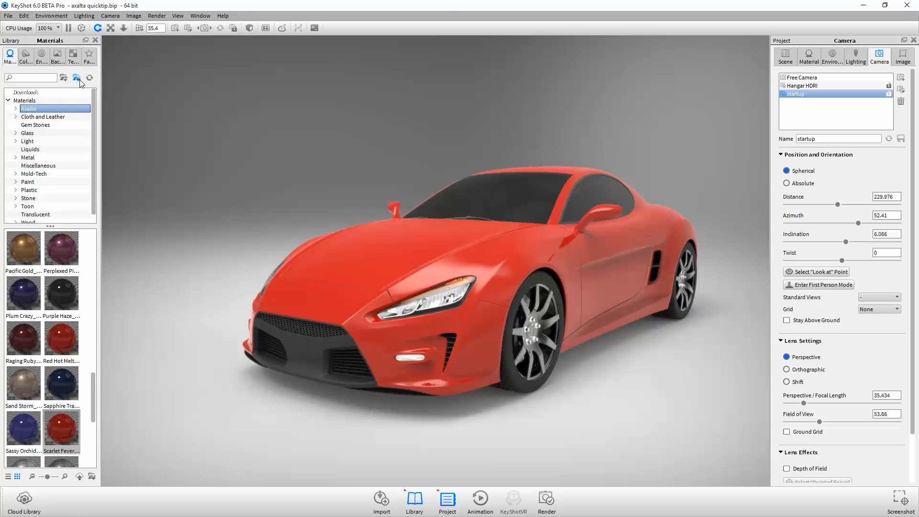
click(77, 77)
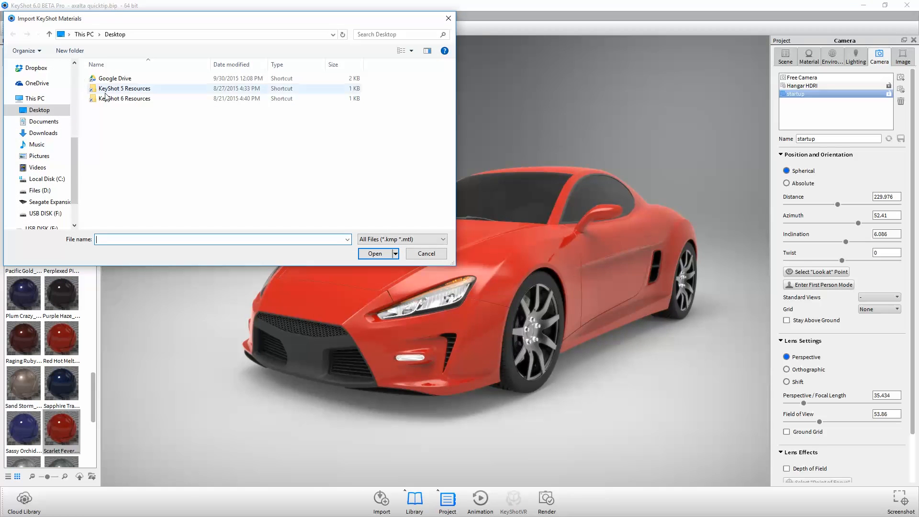
double_click(123, 98)
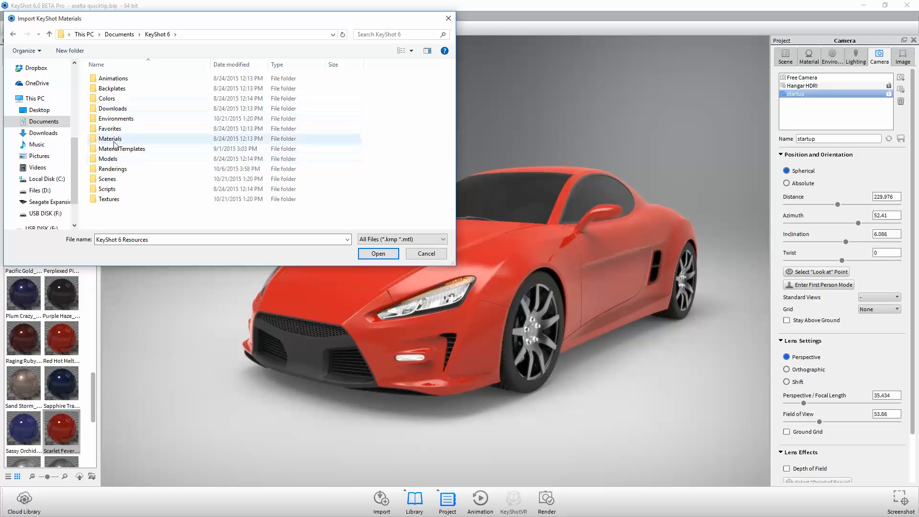
double_click(110, 137)
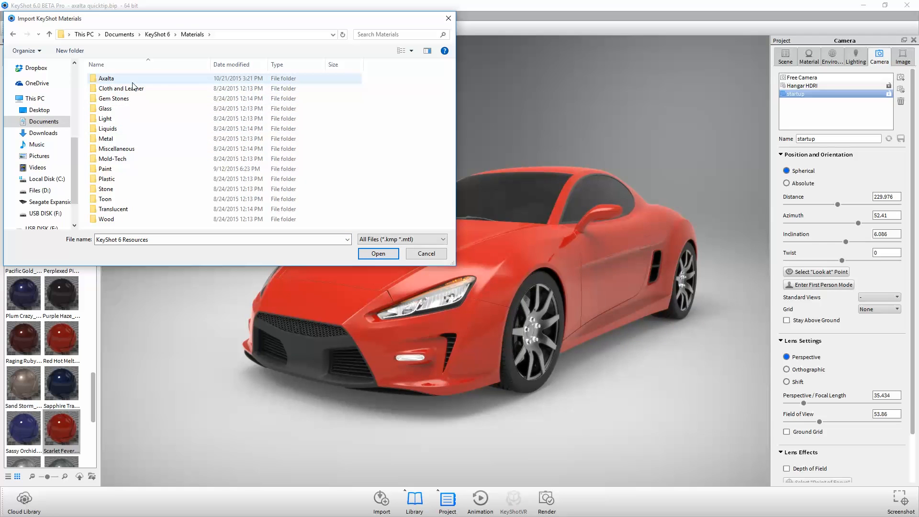
double_click(107, 77)
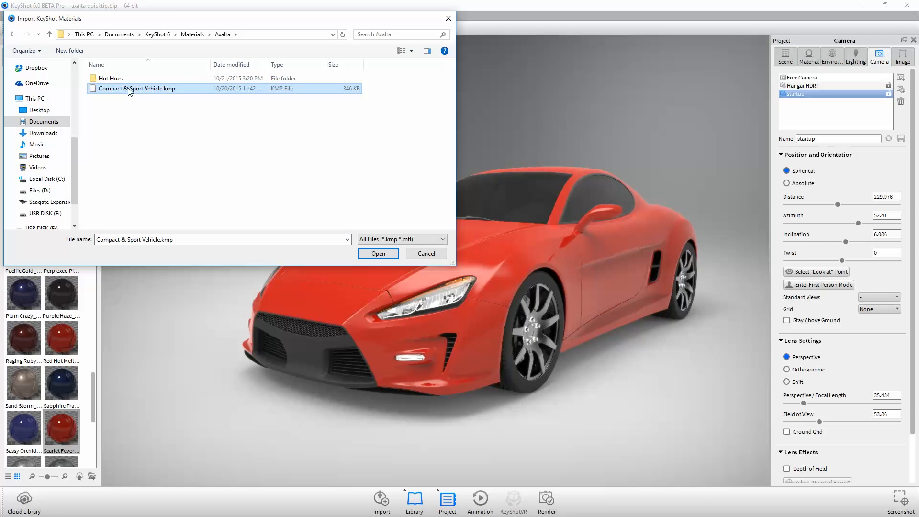
click(378, 252)
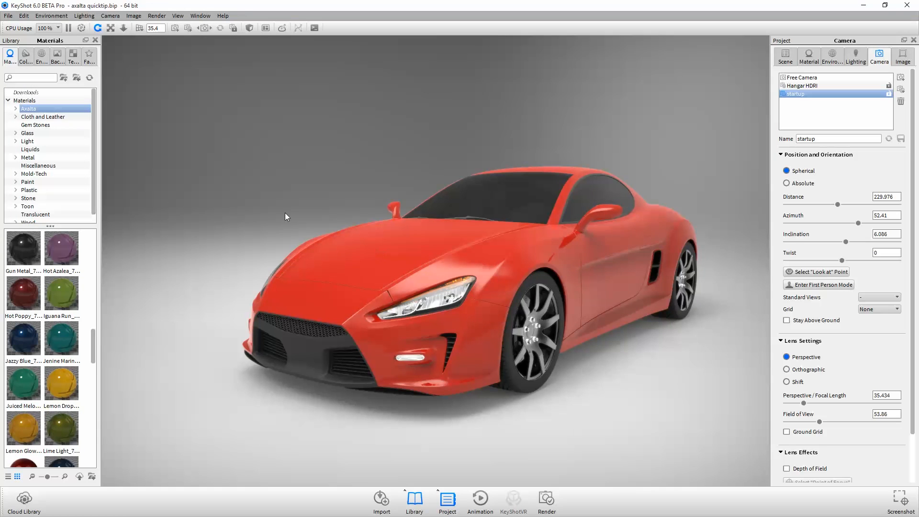
- Try the lime-green and teal-blue Compact & Sport Vehicle paints on the car, viewed from the Hangar HDRI camera
click(16, 108)
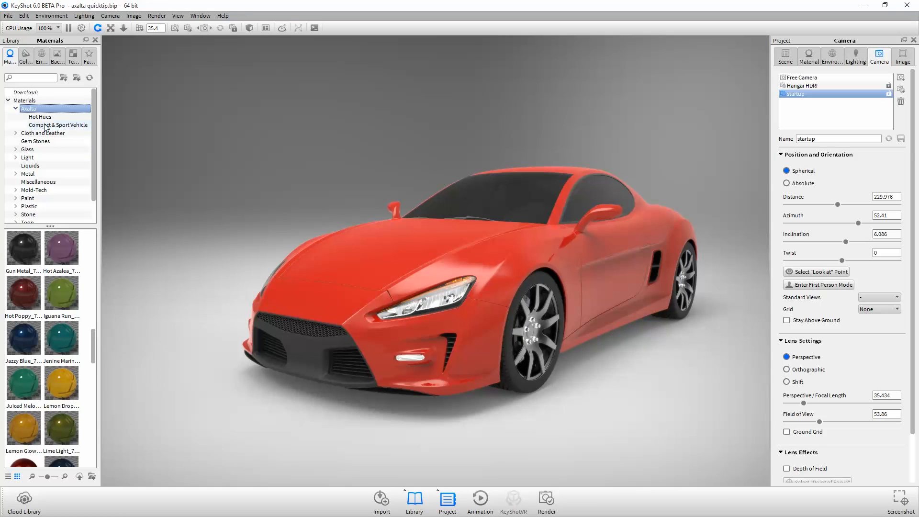
click(57, 125)
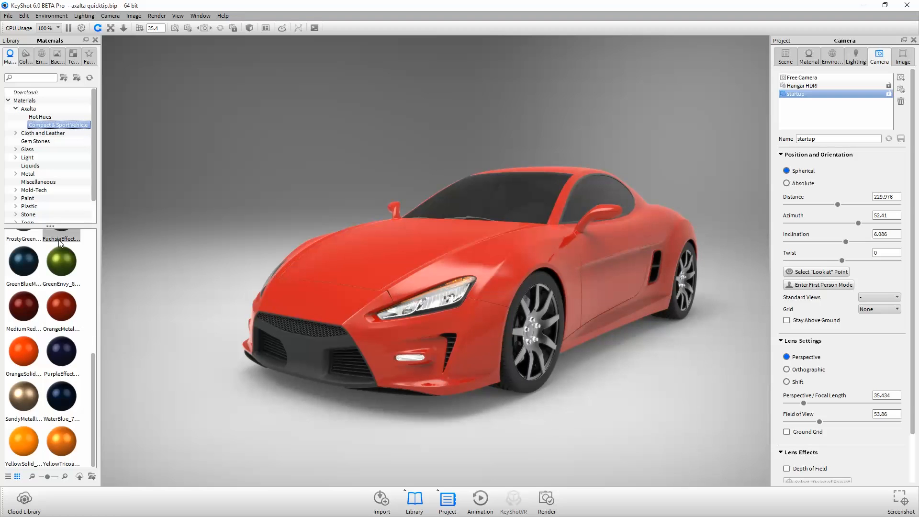
double_click(61, 260)
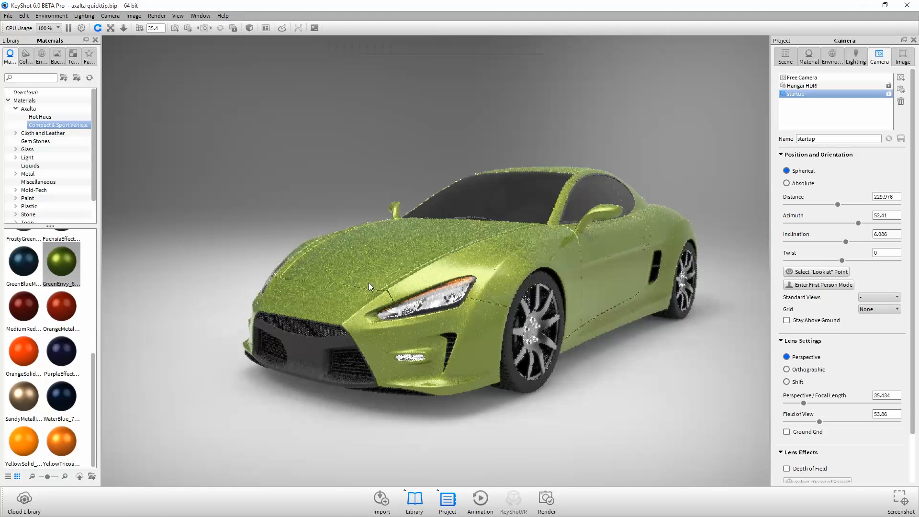
drag(23, 257, 398, 299)
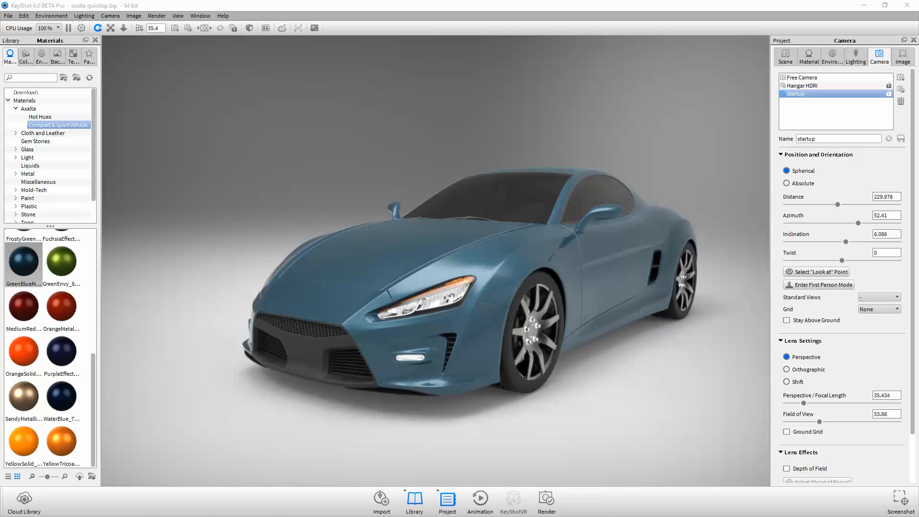
click(806, 85)
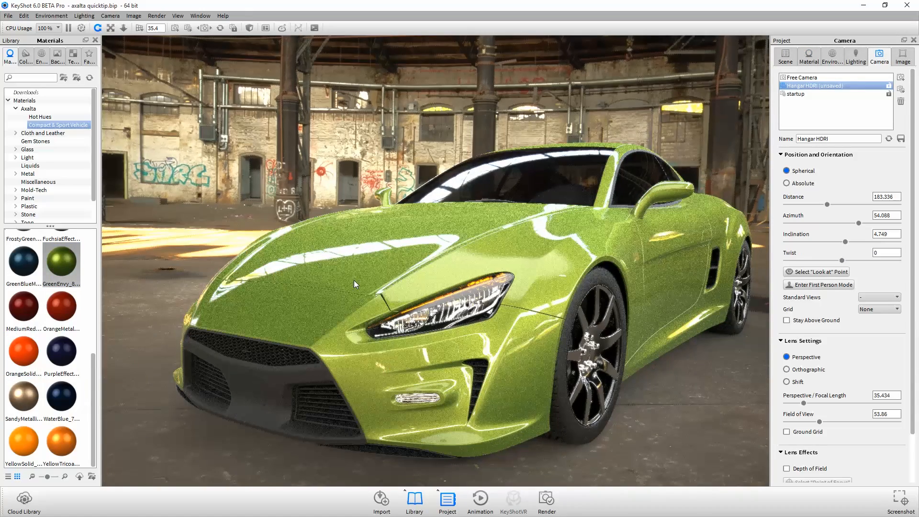
- Set the Green Envy paint to refraction index 1.145 and 106 samples, keeping roughness at 0
click(808, 57)
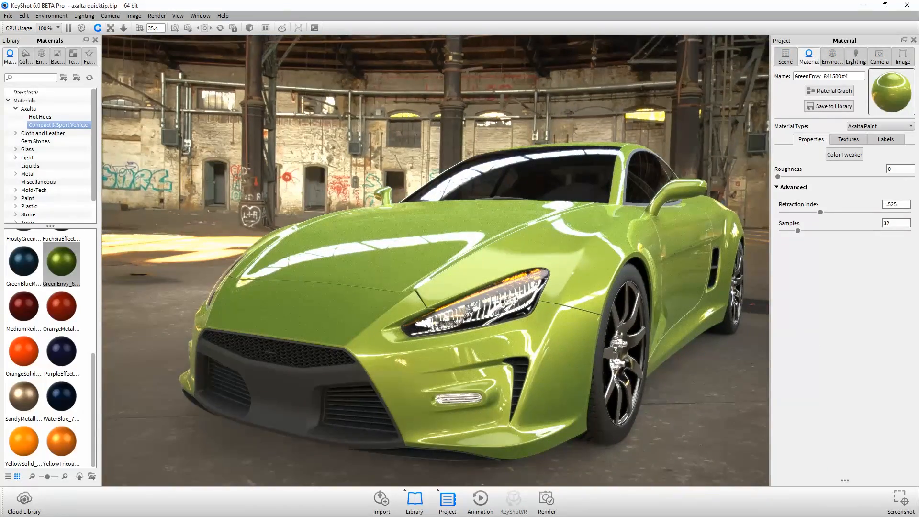
drag(792, 181, 794, 181)
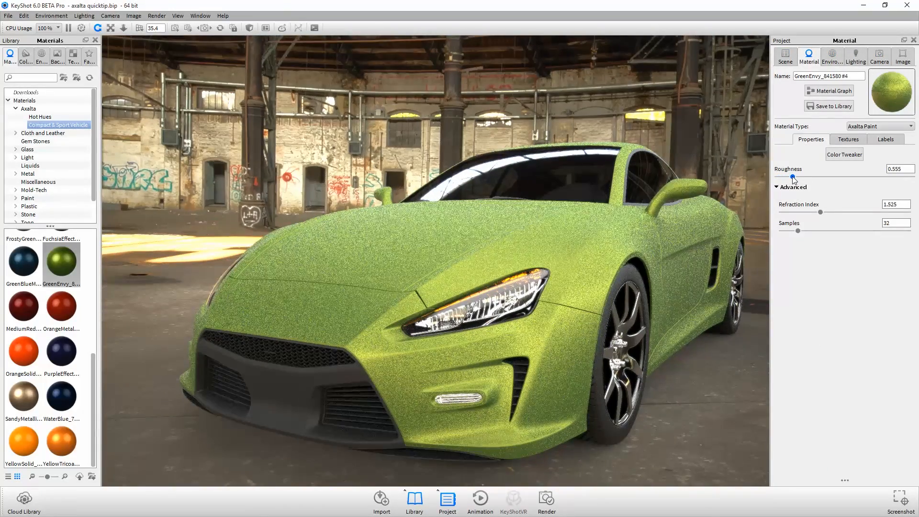
drag(793, 176, 778, 176)
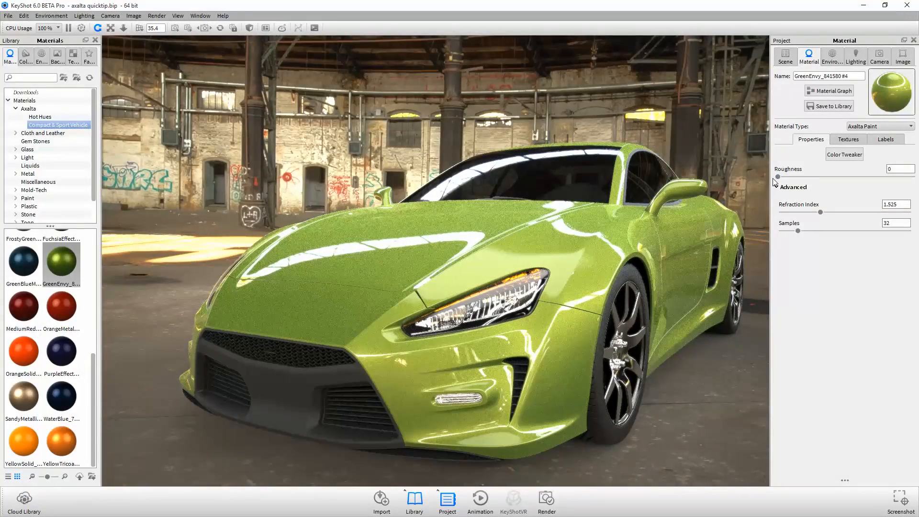
drag(799, 212, 852, 212)
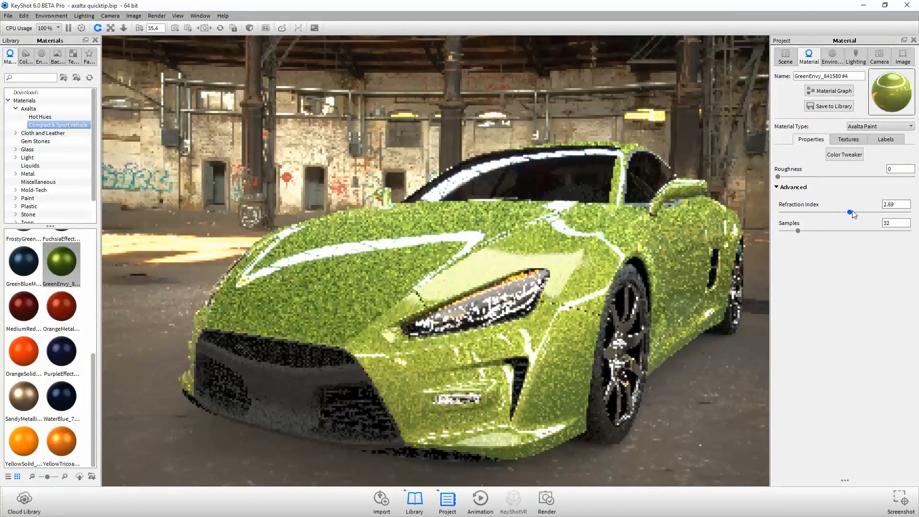
drag(852, 213, 785, 212)
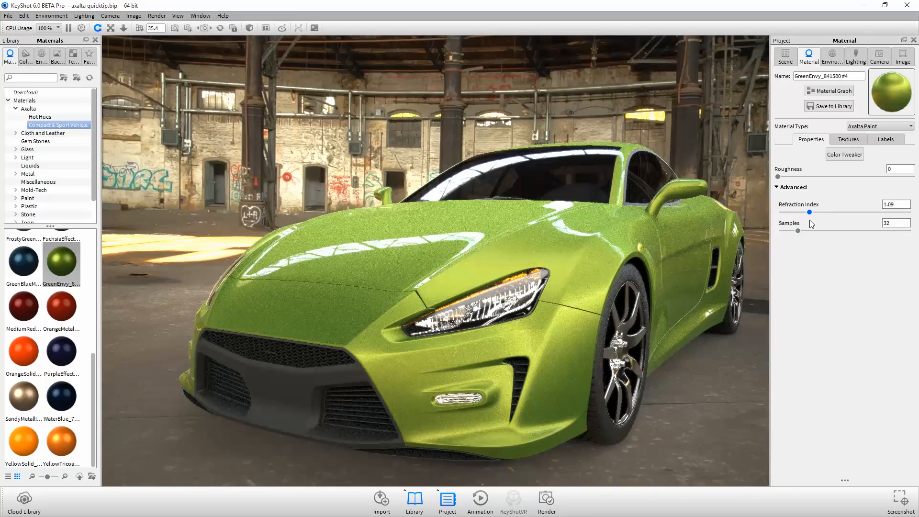
drag(809, 213, 814, 212)
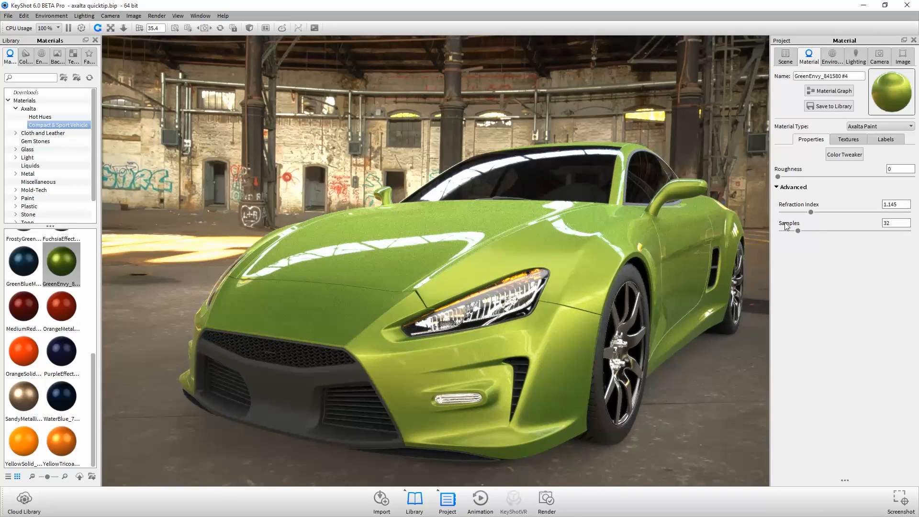
drag(792, 230, 805, 231)
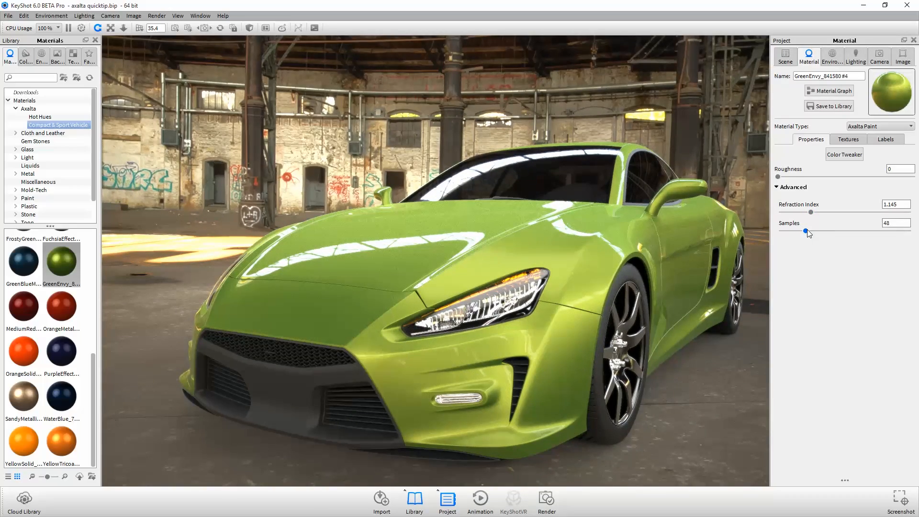
drag(806, 233, 832, 233)
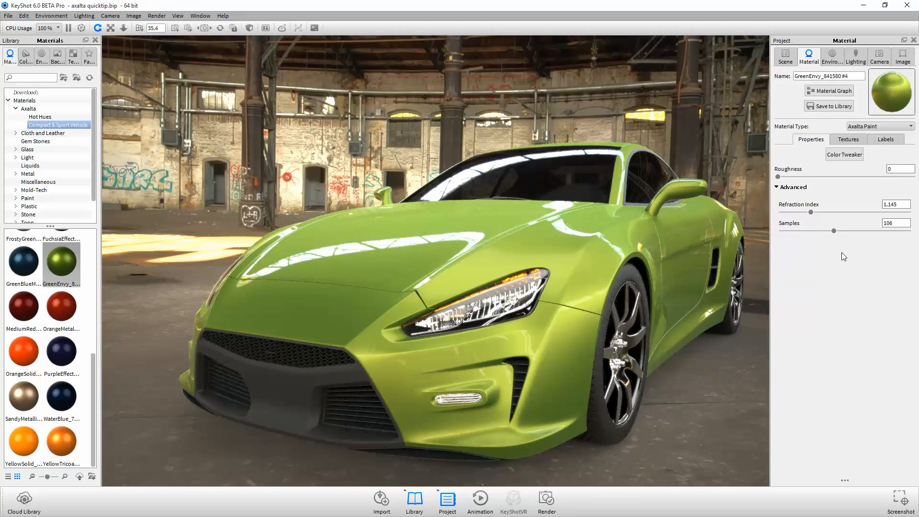
- Apply the OrangeMetallic paint and shift its Face Delta values toward deep maroon in the Color Tweaker
double_click(60, 310)
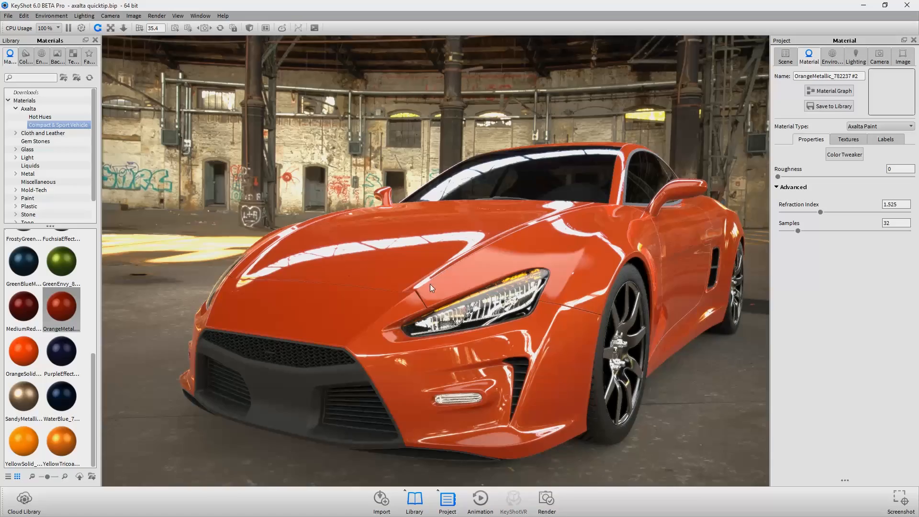
click(844, 154)
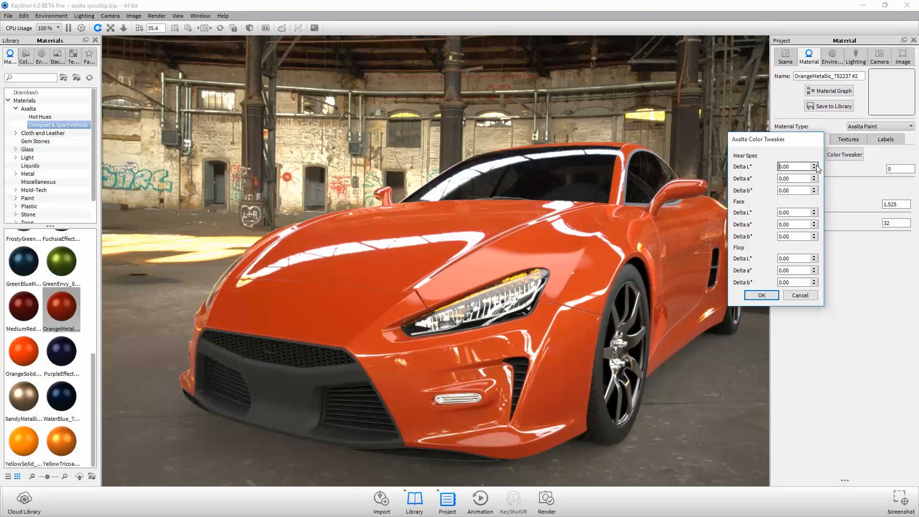
click(794, 212)
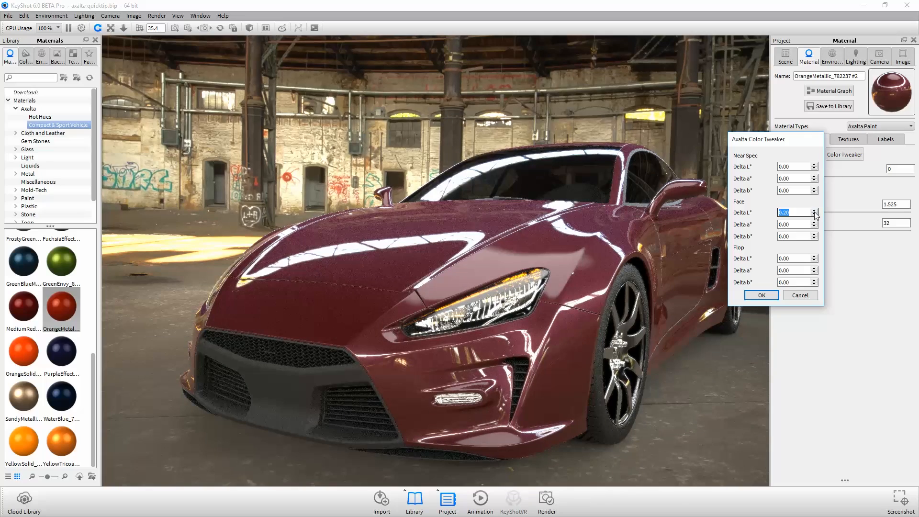
click(814, 214)
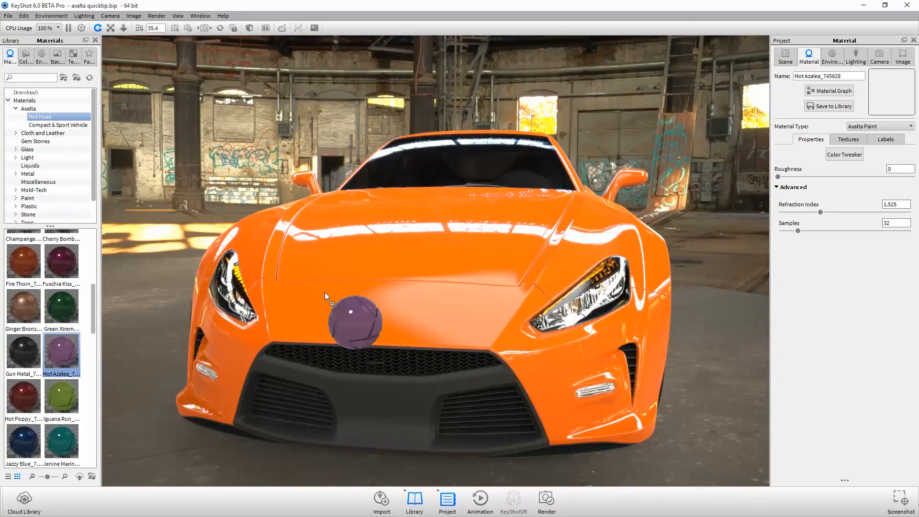
- Try Hot Poppy red on the car, then settle on Jazzy Blue_745523 #1
double_click(23, 395)
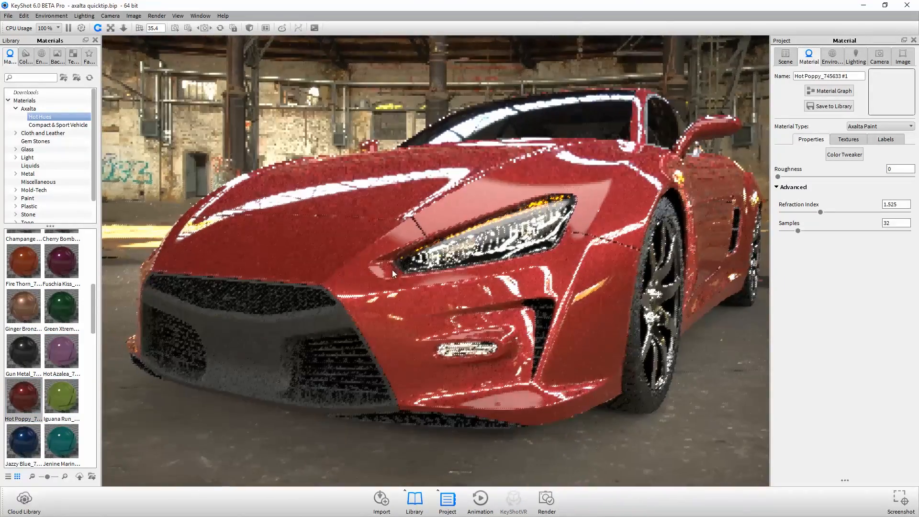
double_click(23, 440)
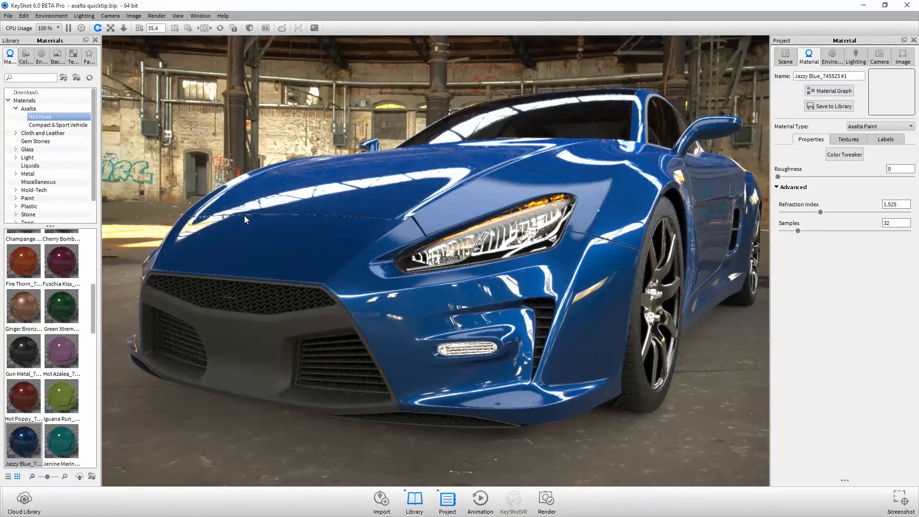